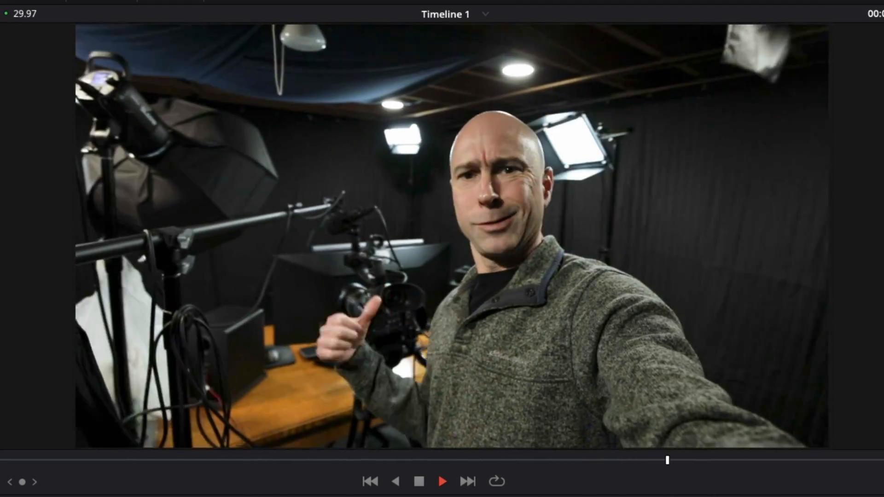
Play the edit and Option/Alt-grab the second clip's video start separately from its audio.
click(443, 481)
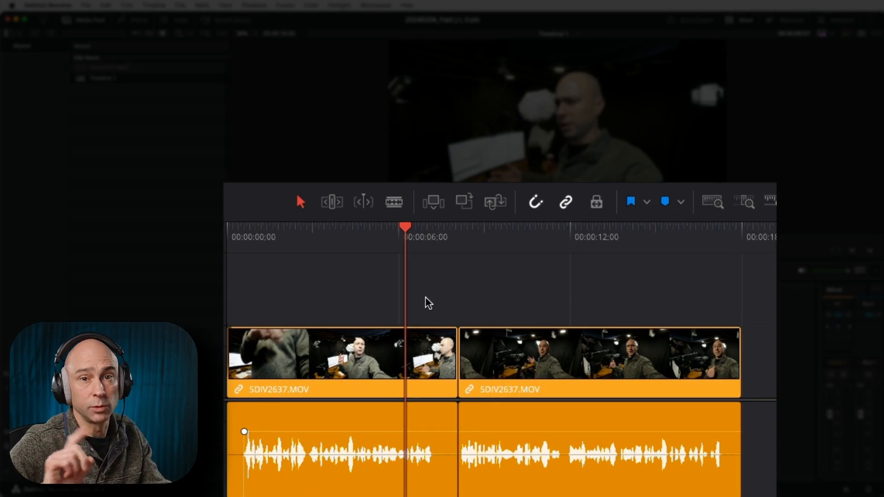
mouse_move(300, 202)
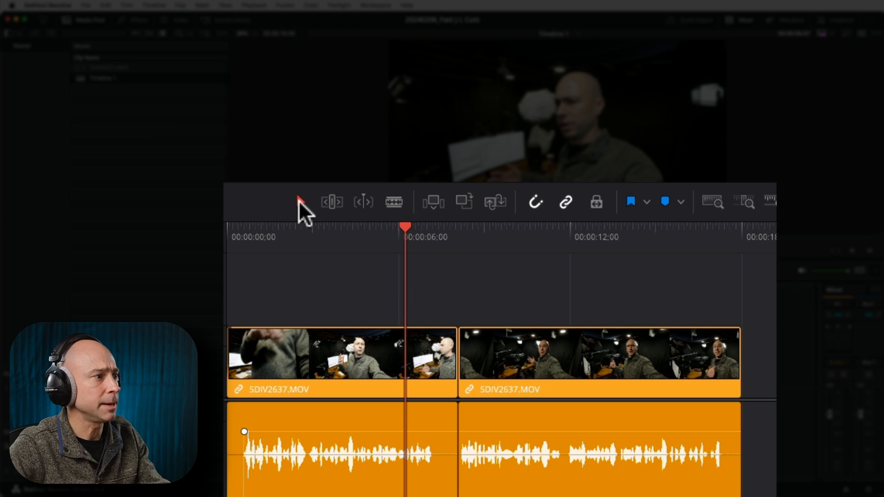
mouse_move(513, 319)
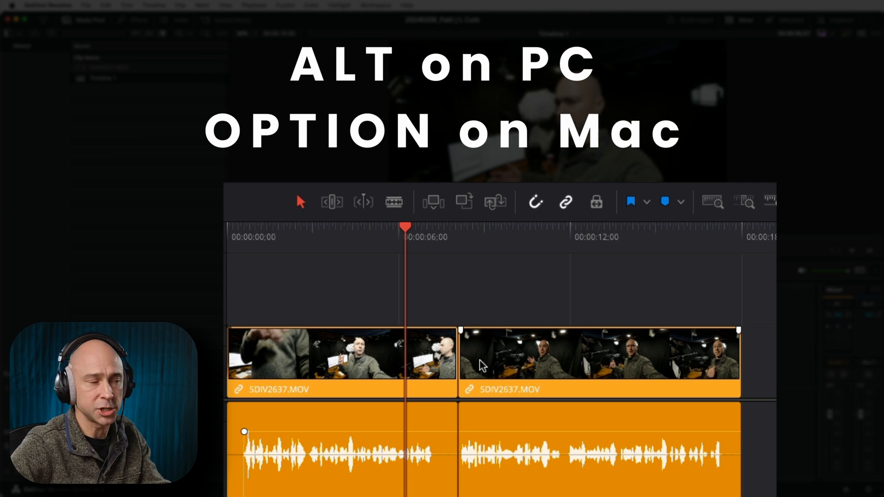
key(alt)
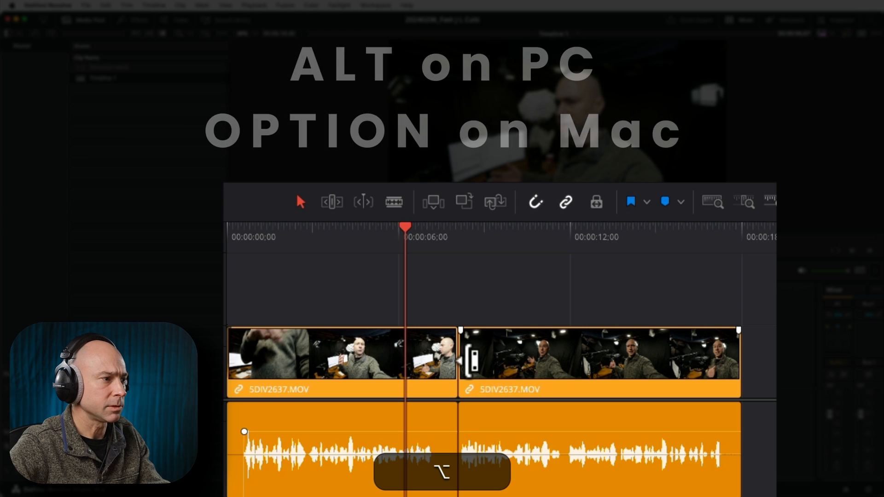
click(598, 358)
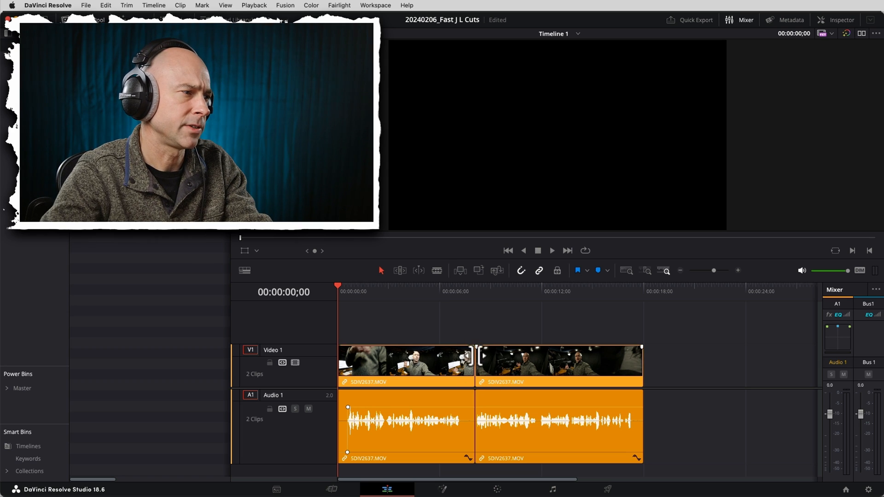
mouse_move(496, 364)
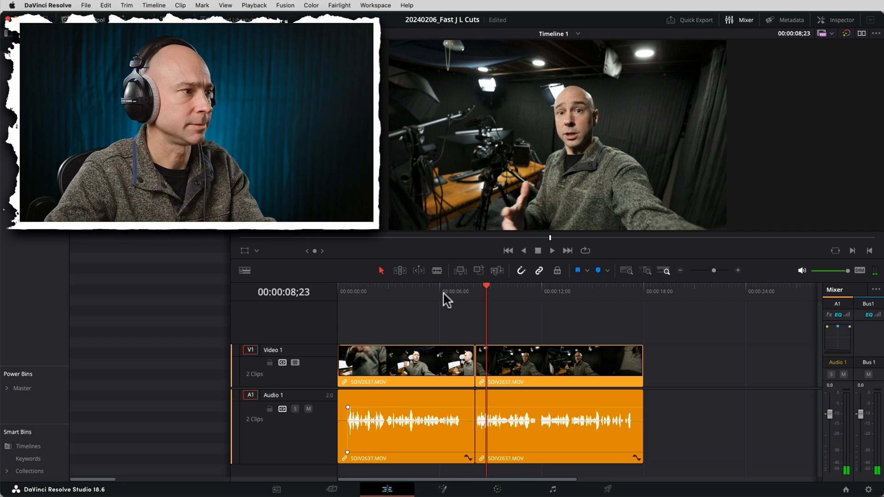
Stop playback at 00:00:06;07 and grab the second clip's video in-point without its audio.
click(444, 291)
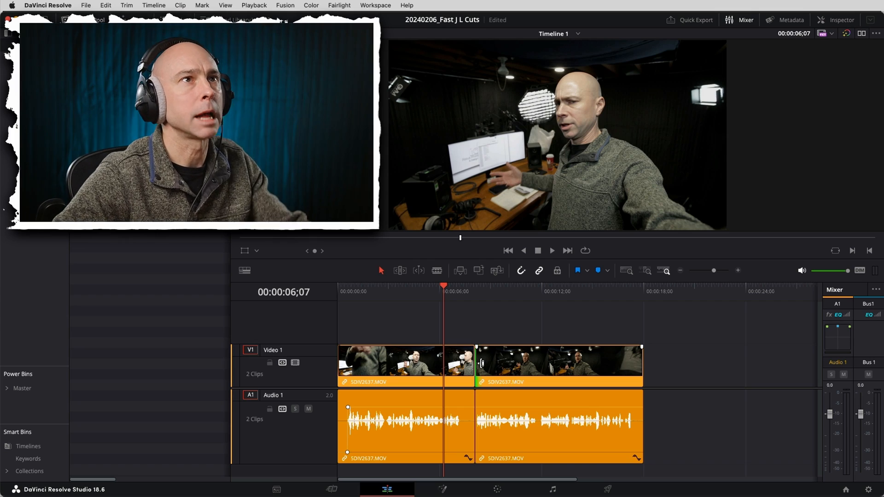
click(488, 363)
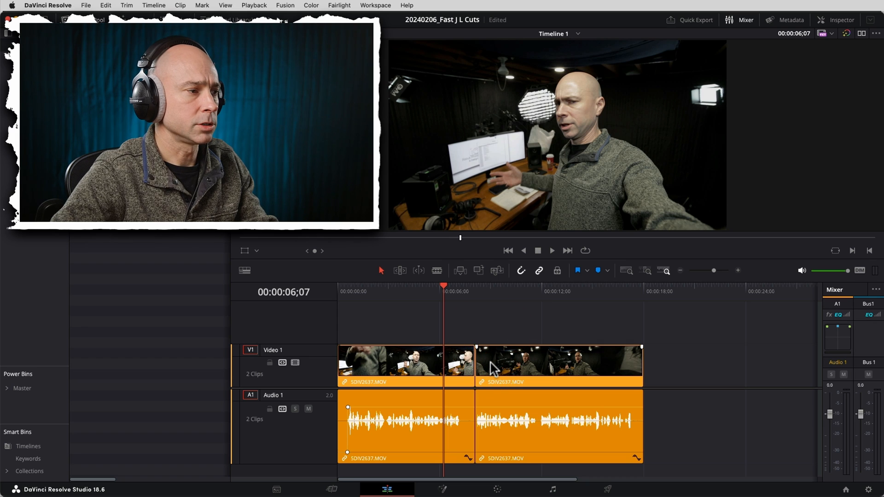
click(476, 361)
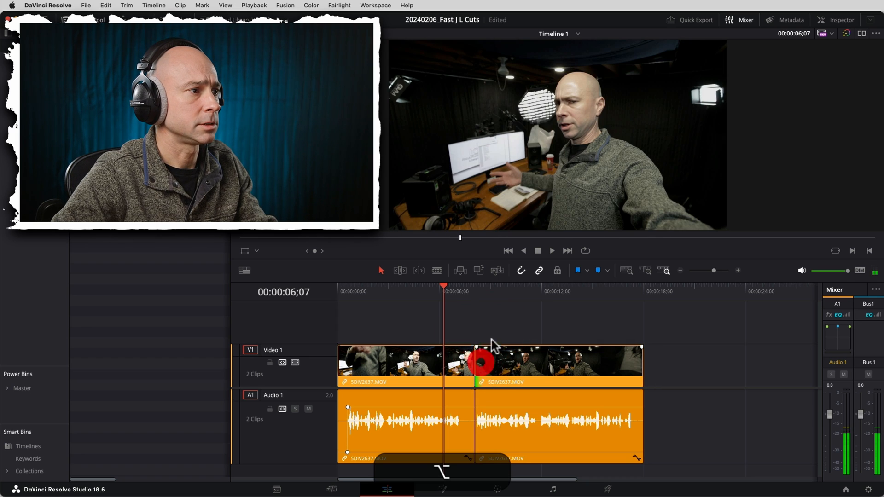